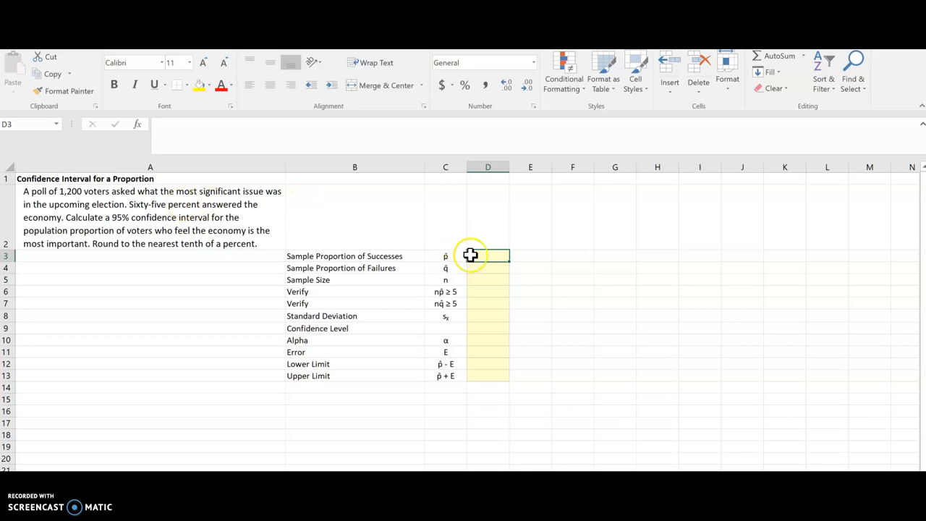
Step: Enter sample size 1200 in D5 and success proportion 0.65 in D3
{"action": "type", "text": "1200"}
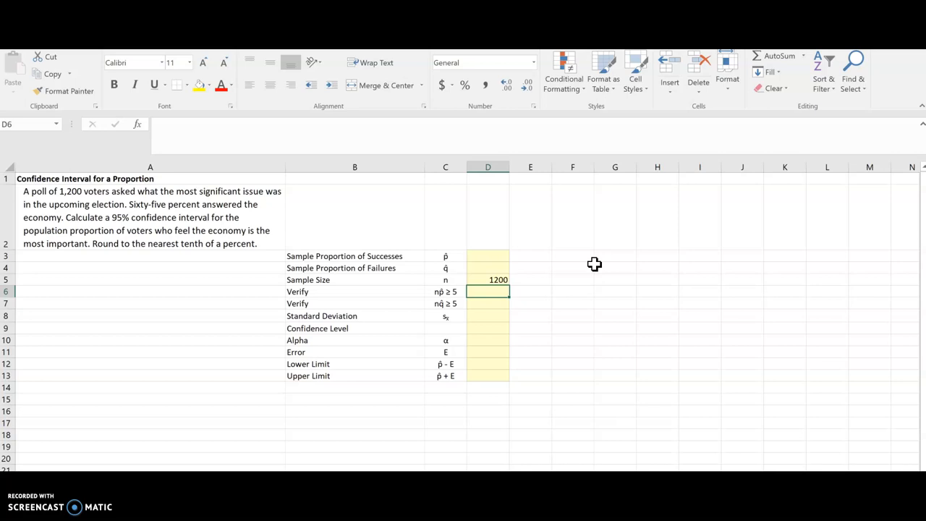
{"action": "left_click", "coordinate": [487, 256]}
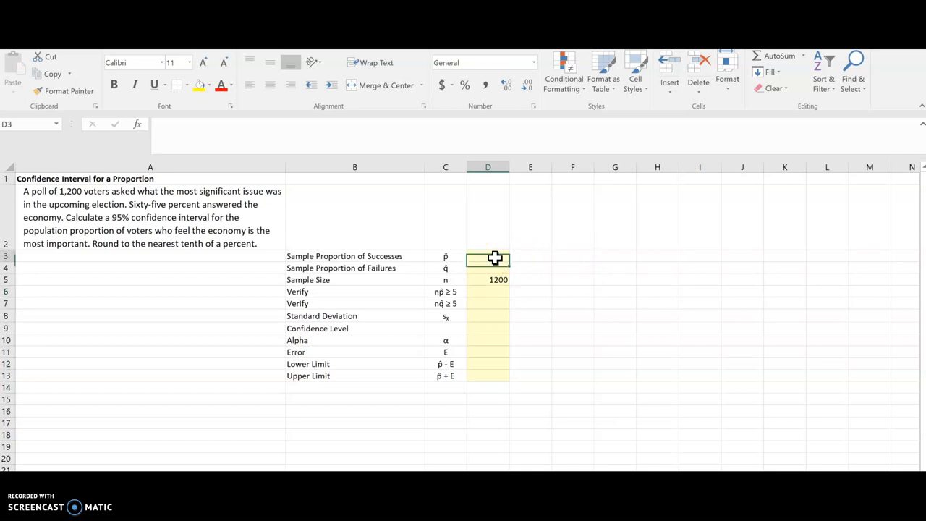
{"action": "mouse_move", "coordinate": [573, 211]}
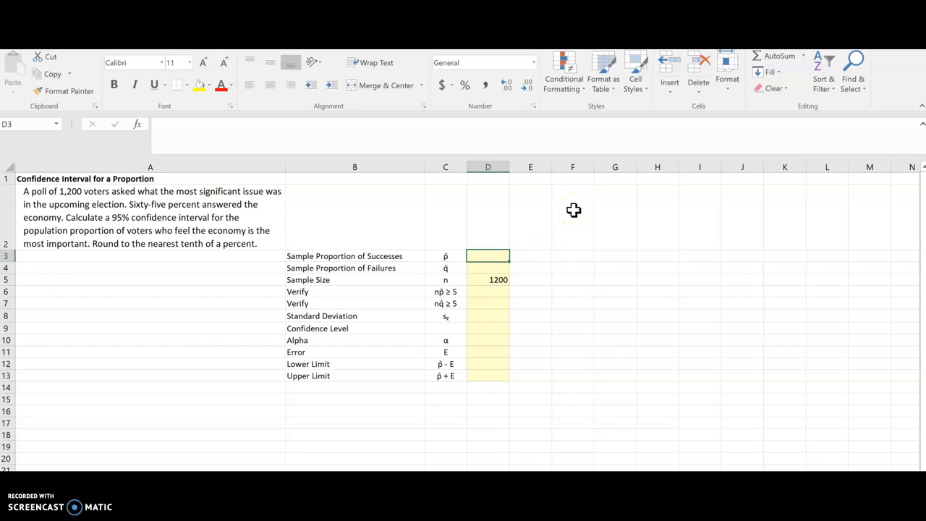
{"action": "type", "text": "0"}
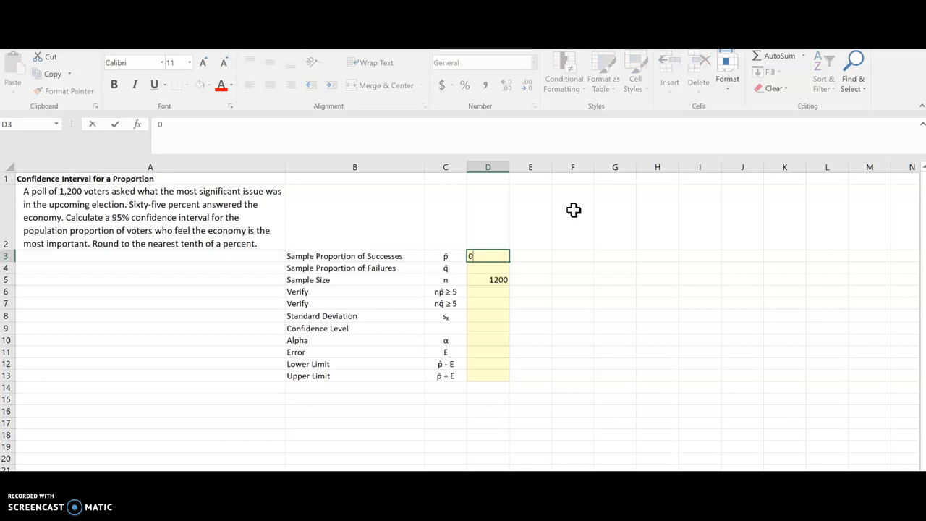
{"action": "type", "text": ".65"}
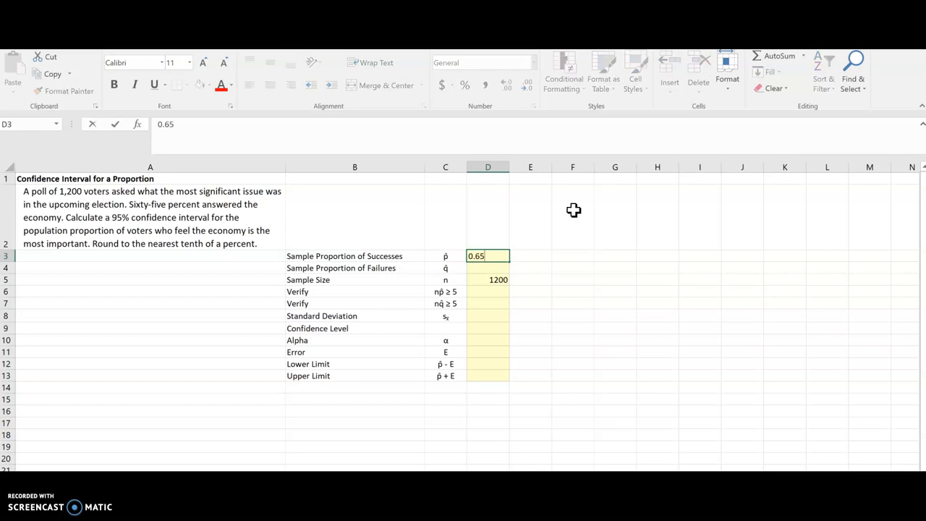
{"action": "key", "text": "enter"}
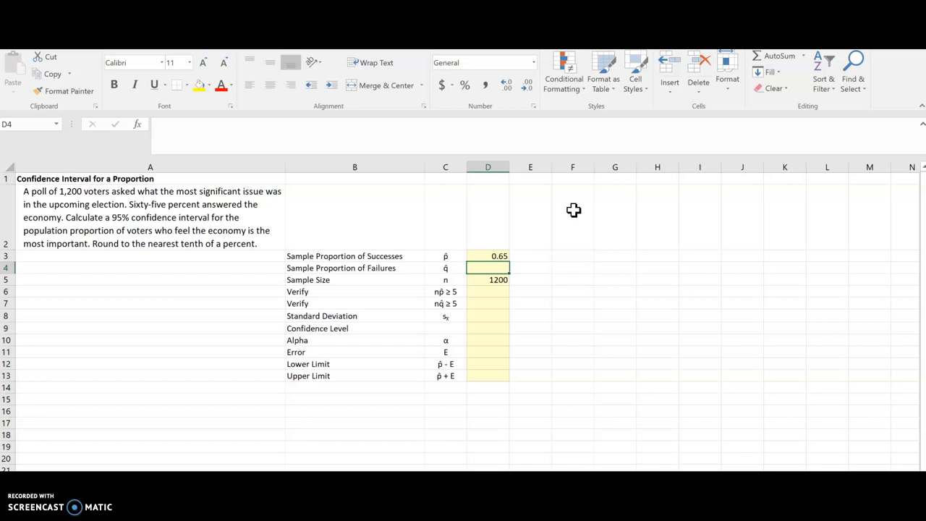
Step: Compute the failure proportion 0.35 in D4 as =1-D3 and move to the n·p̂ check
{"action": "type", "text": "="}
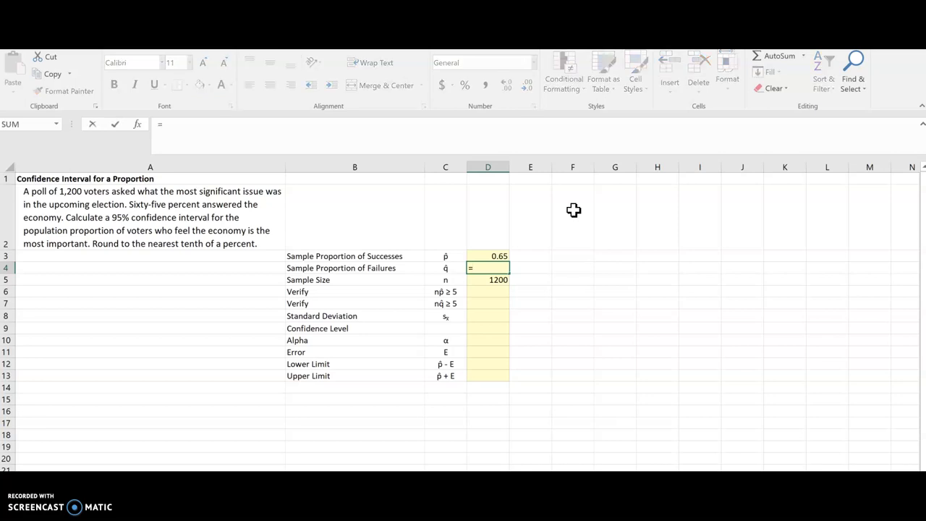
{"action": "type", "text": "1"}
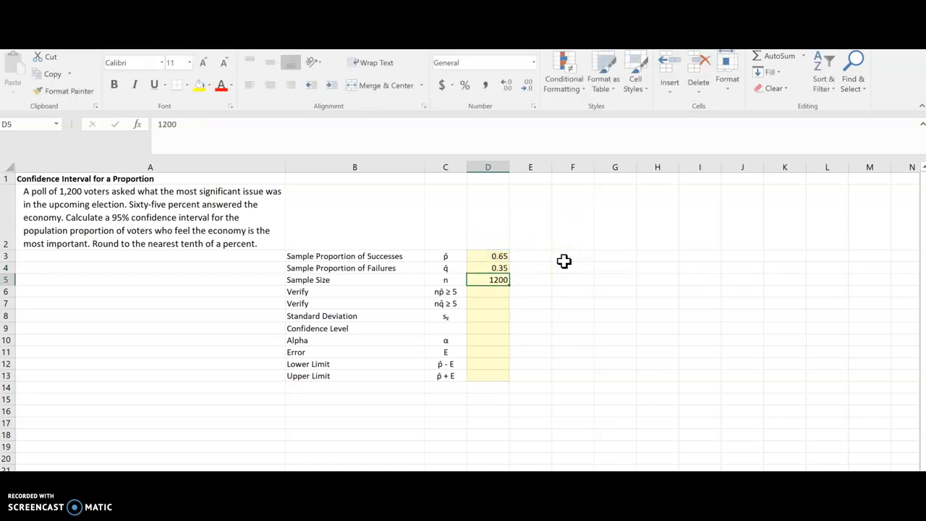
{"action": "left_click", "coordinate": [487, 292]}
{"action": "type", "text": "=D5*"}
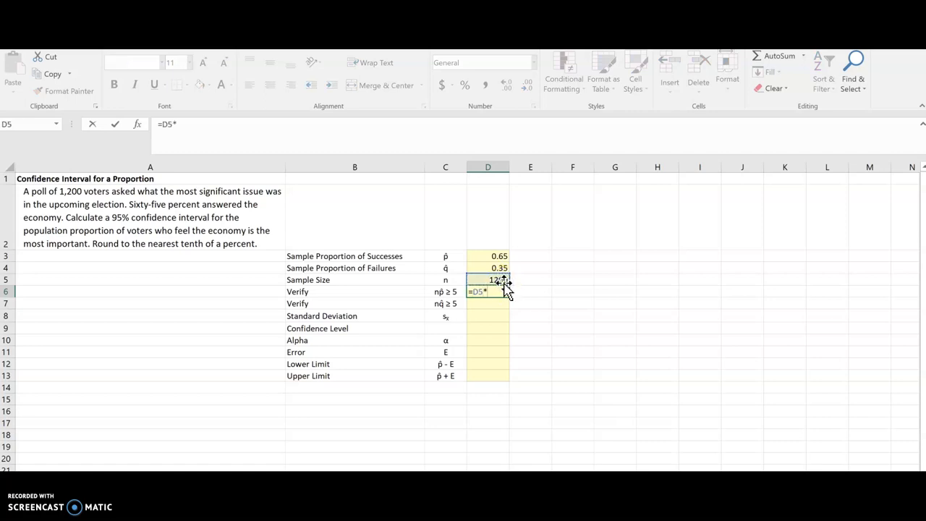
Step: Compute n·p̂ = 780 in D6 and n·q̂ = 420 in D7 by referencing D5, D3 and D4
{"action": "left_click", "coordinate": [487, 254]}
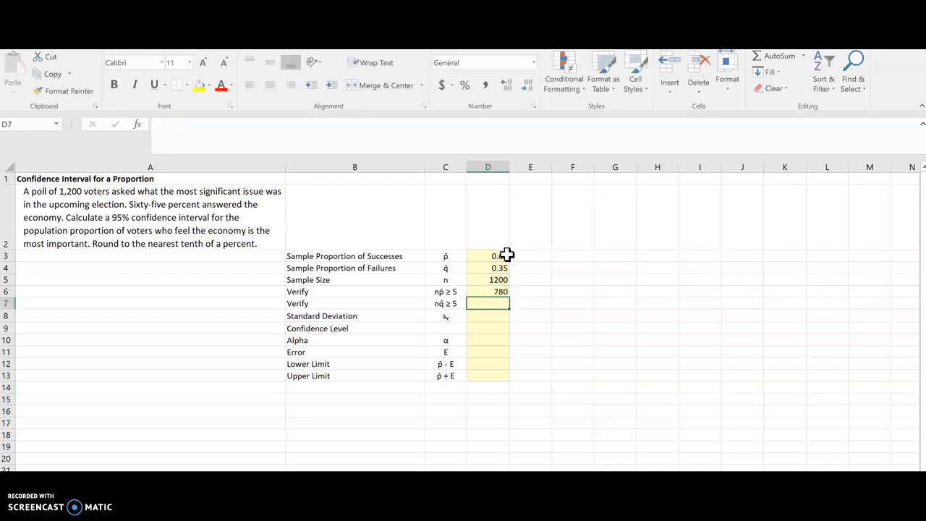
{"action": "type", "text": "="}
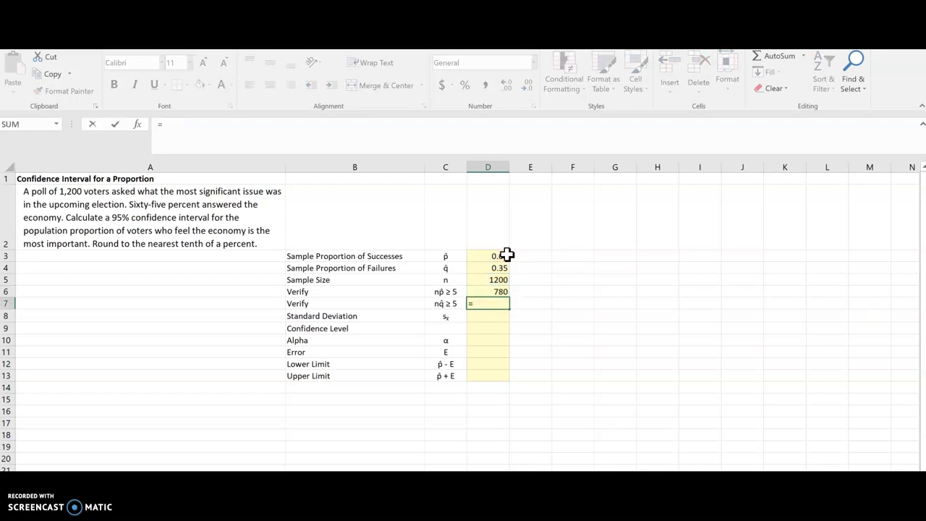
{"action": "left_click", "coordinate": [488, 281]}
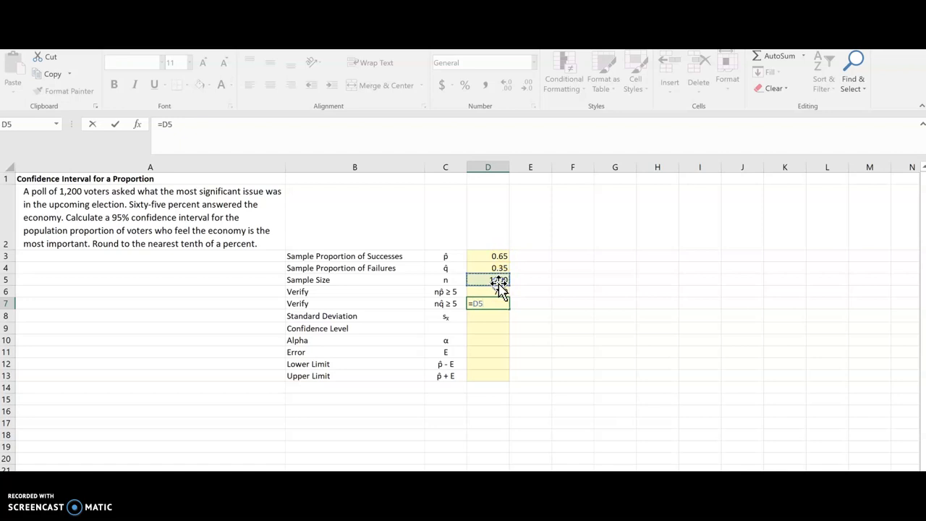
{"action": "left_click", "coordinate": [487, 268]}
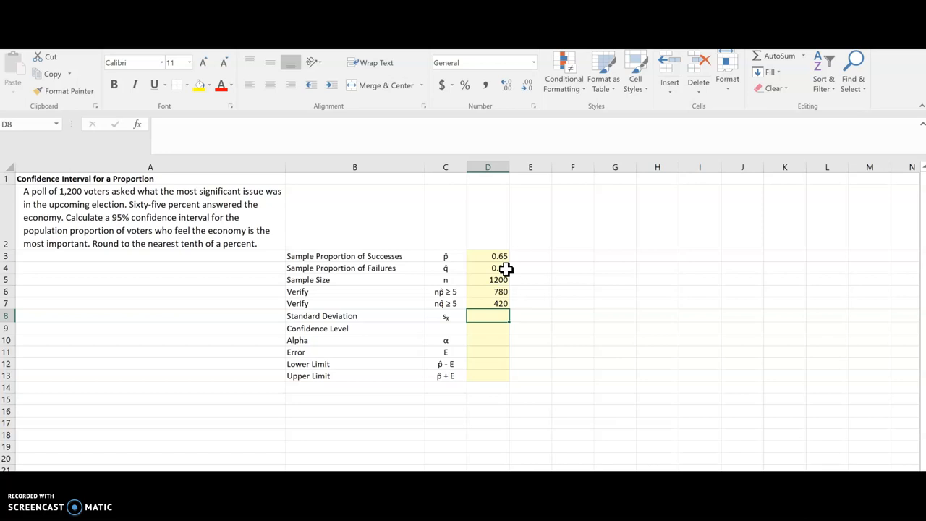
Step: Enter =SQRT(D3*D4/D5) in D8, giving standard deviation 0.013769
{"action": "type", "text": "="}
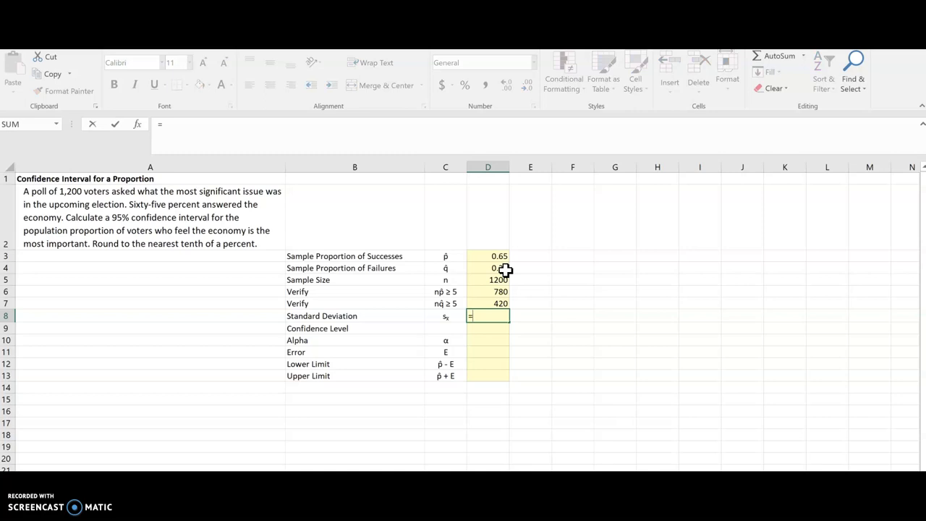
{"action": "type", "text": "sqr"}
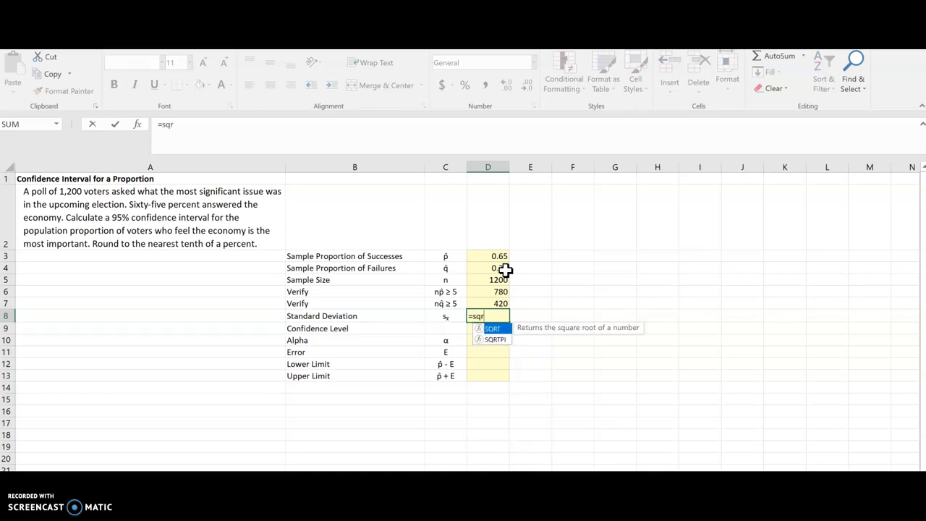
{"action": "type", "text": "t"}
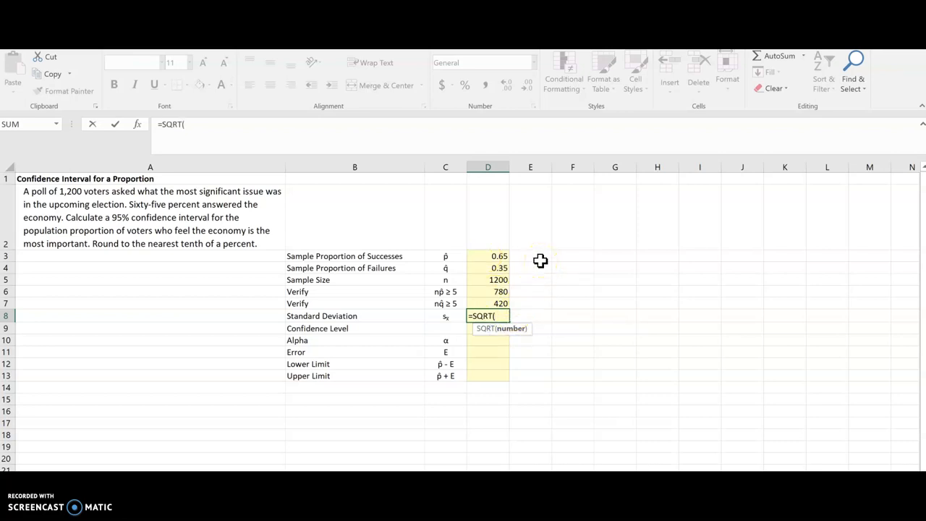
{"action": "mouse_move", "coordinate": [494, 256]}
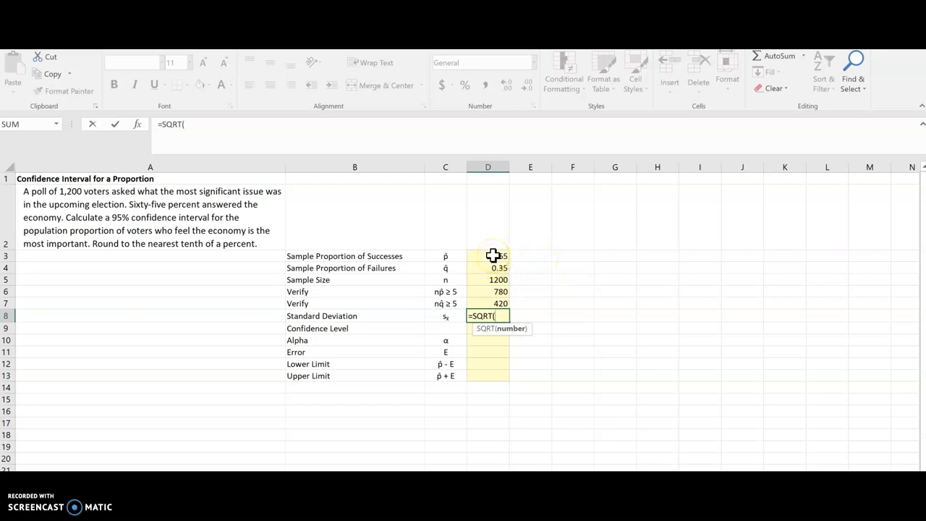
{"action": "left_click", "coordinate": [488, 255]}
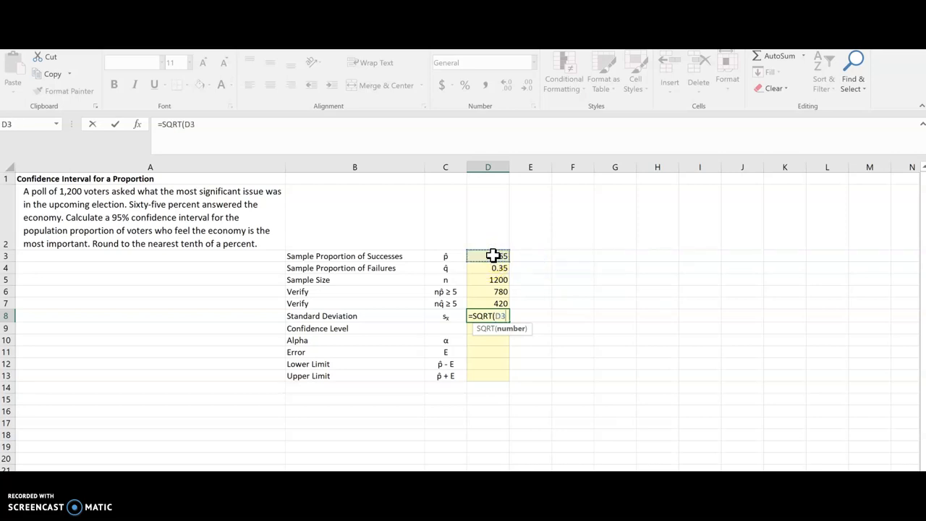
{"action": "left_click", "coordinate": [488, 255]}
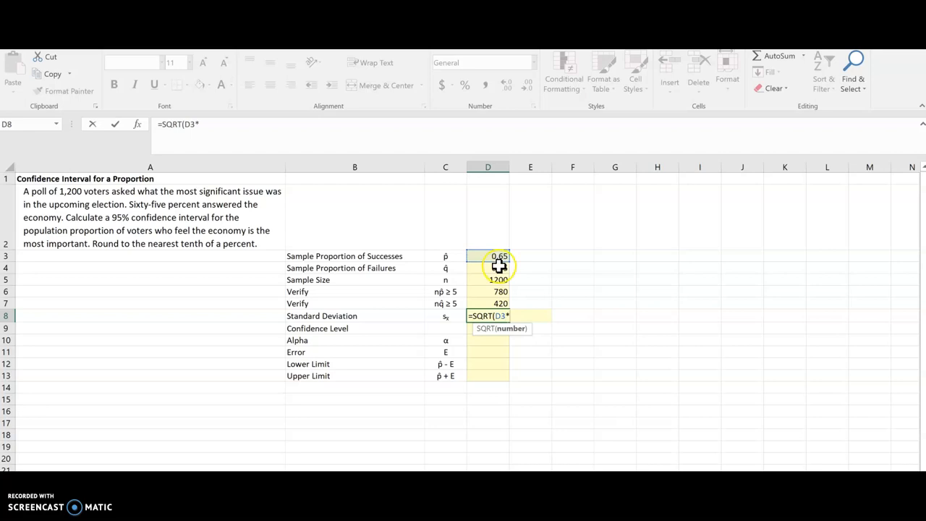
{"action": "left_click", "coordinate": [497, 268]}
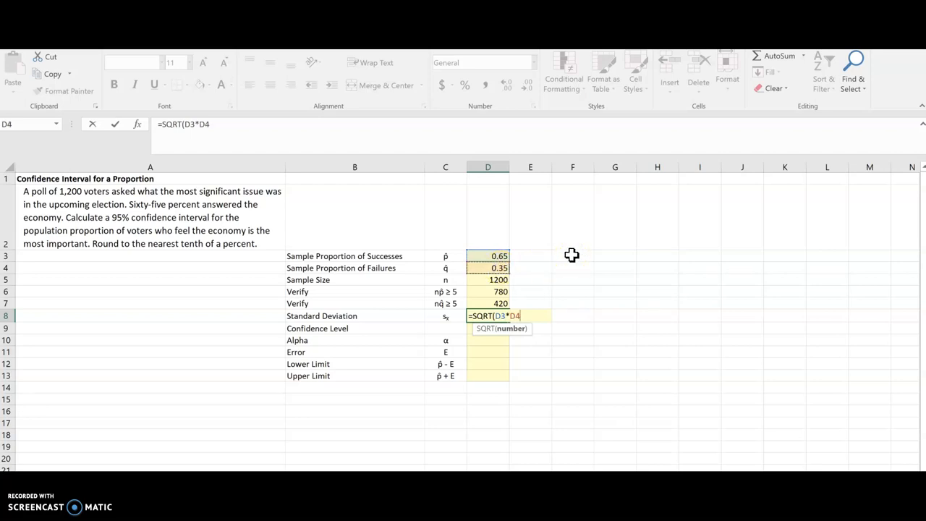
{"action": "type", "text": "/"}
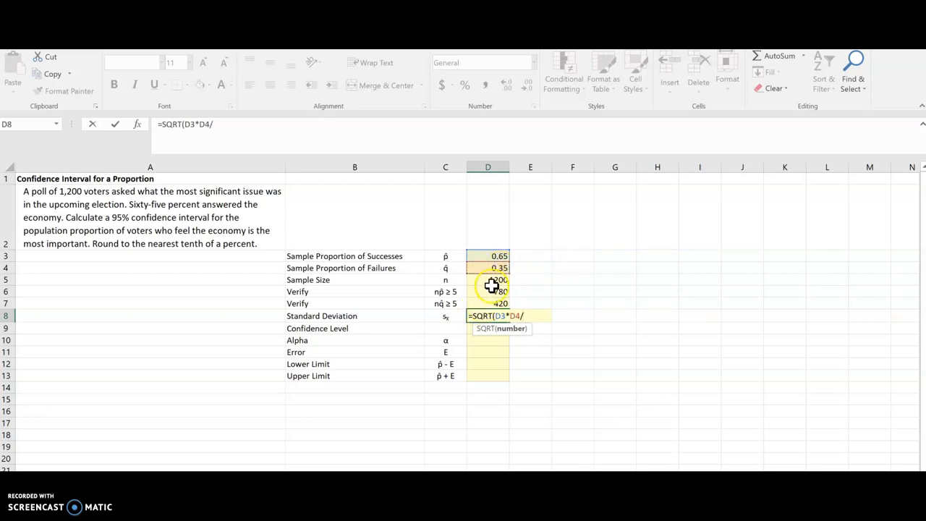
{"action": "left_click", "coordinate": [487, 281]}
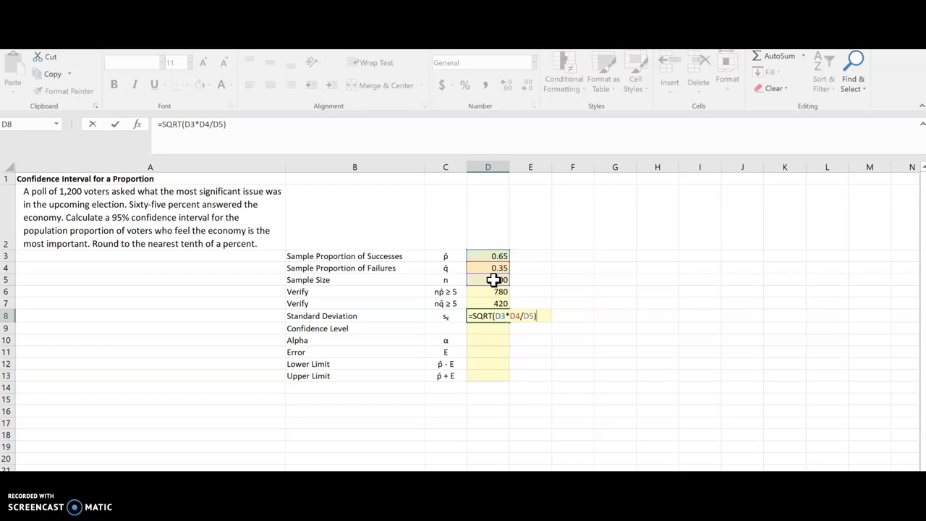
{"action": "key", "text": "enter"}
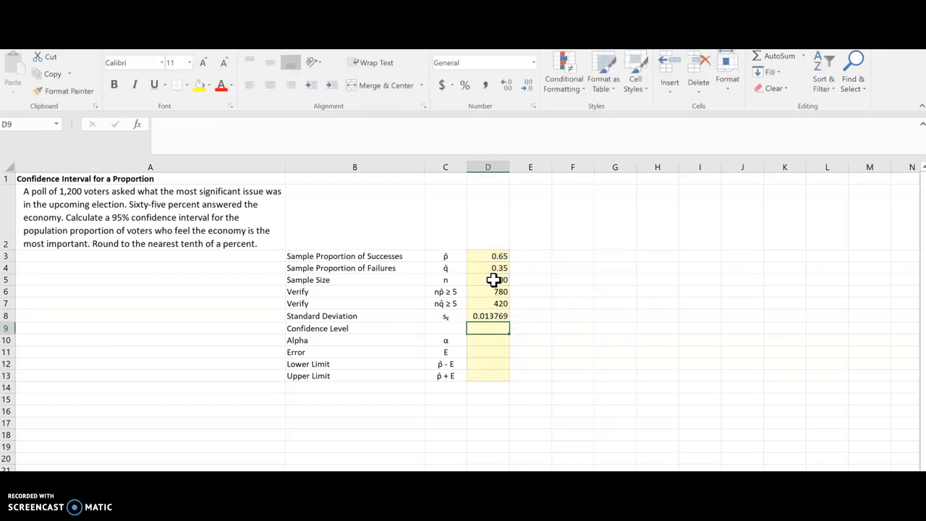
Step: Enter confidence level 0.95 in D9 and alpha =1-D9 giving 0.05 in D10
{"action": "type", "text": "0."}
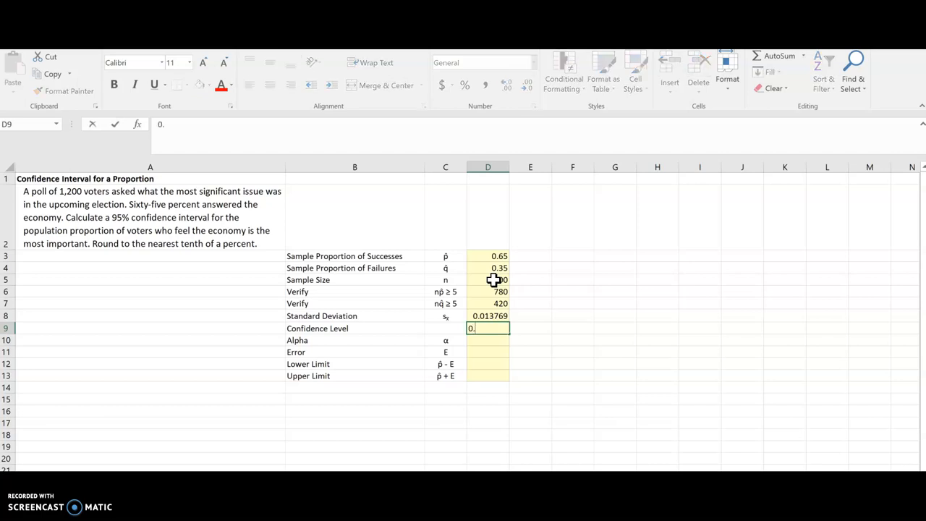
{"action": "type", "text": "0.95"}
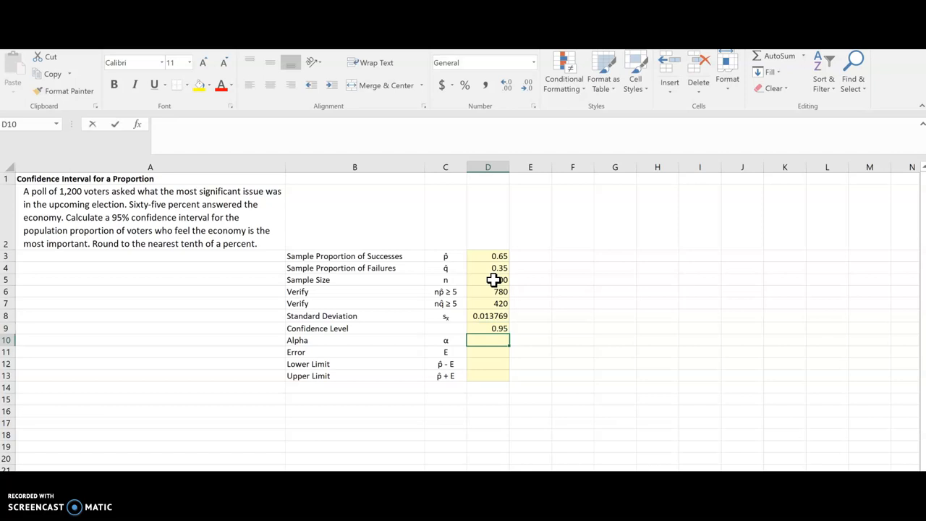
{"action": "type", "text": "=1-"}
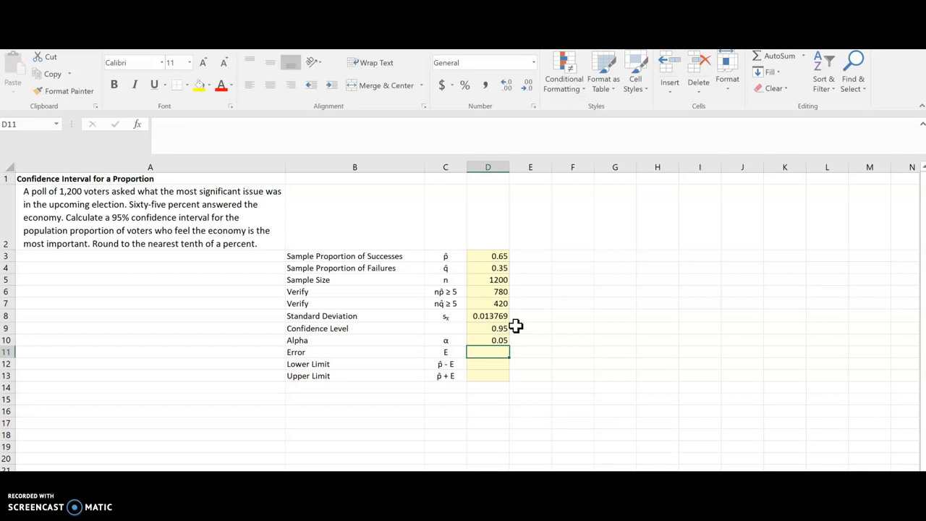
Step: Enter a CONFIDENCE.NORM formula with alpha D10, standard deviation D8 and sample size, giving error 0.000779
{"action": "type", "text": "="}
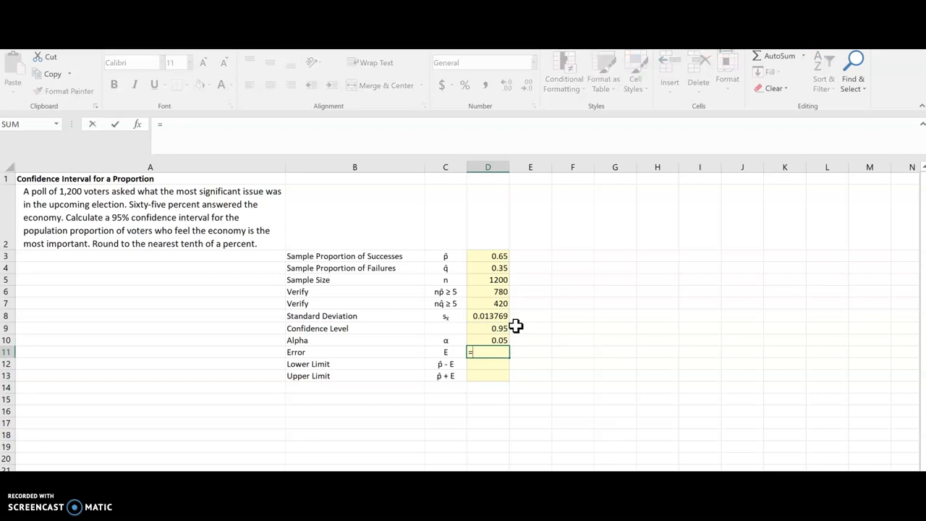
{"action": "type", "text": "con"}
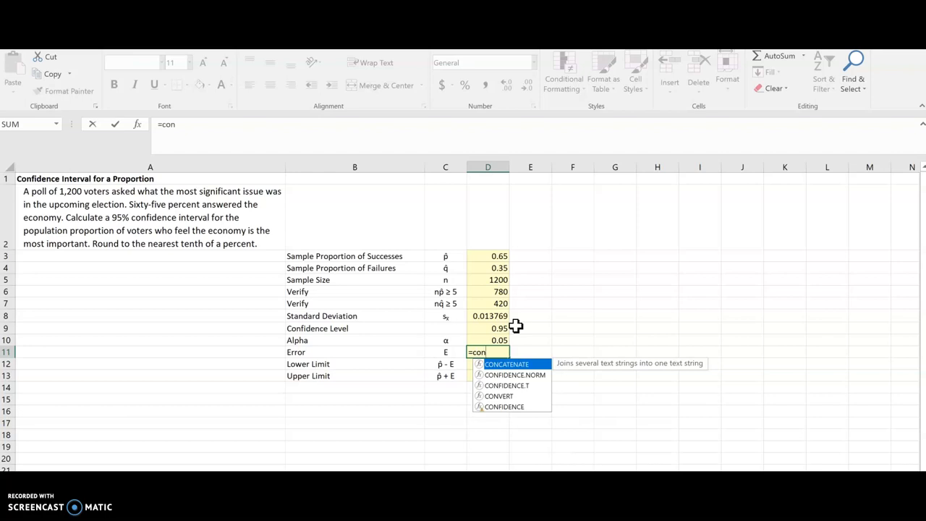
{"action": "mouse_move", "coordinate": [534, 397]}
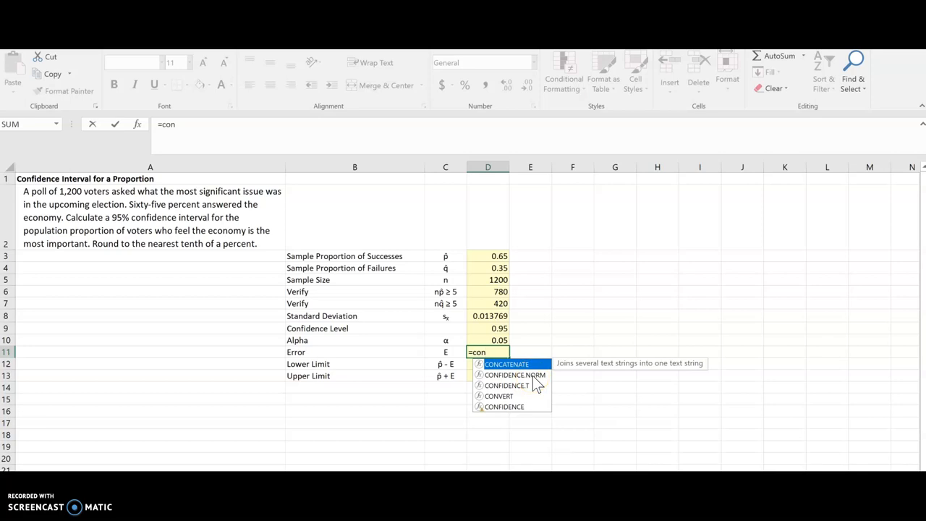
{"action": "double_click", "coordinate": [514, 375]}
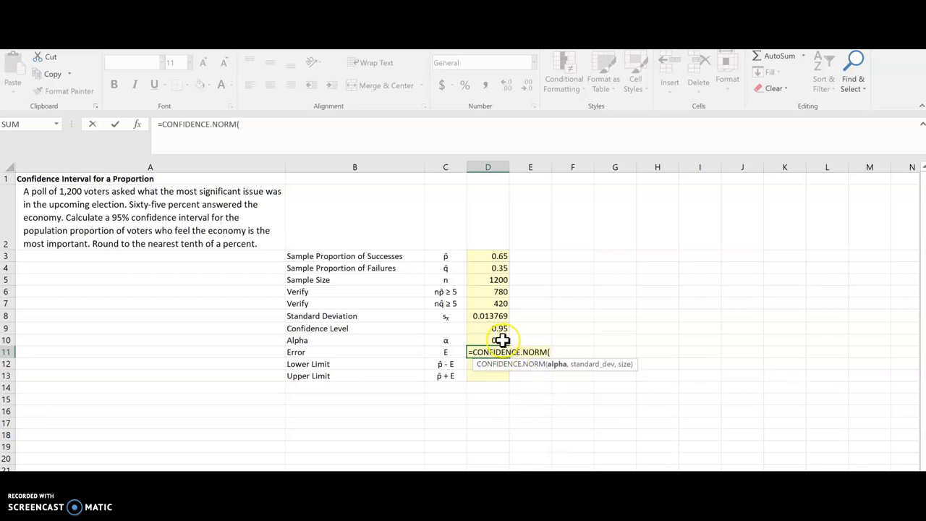
{"action": "left_click", "coordinate": [487, 340]}
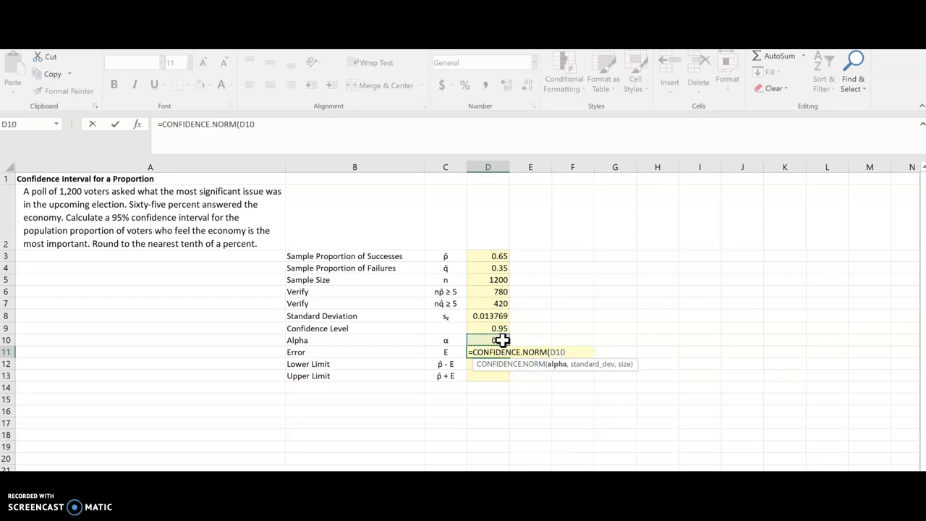
{"action": "left_click", "coordinate": [488, 315]}
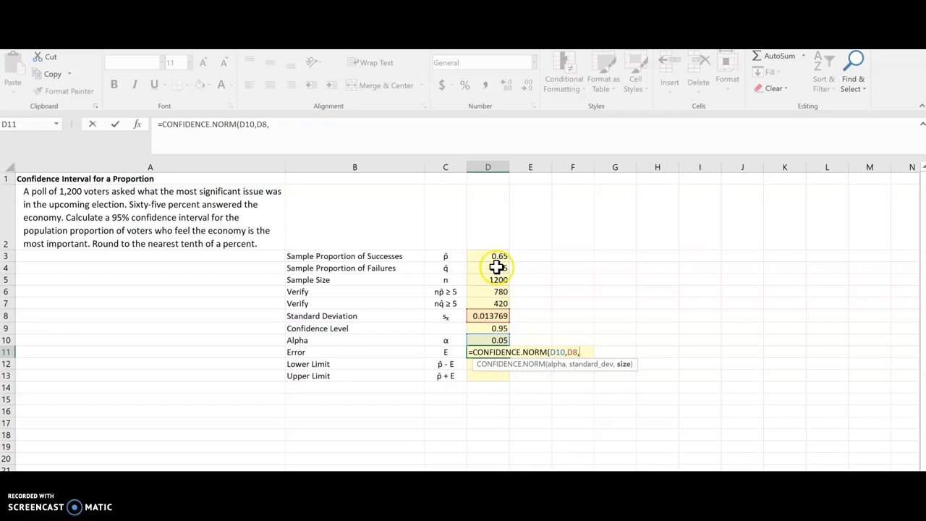
{"action": "left_click", "coordinate": [488, 279]}
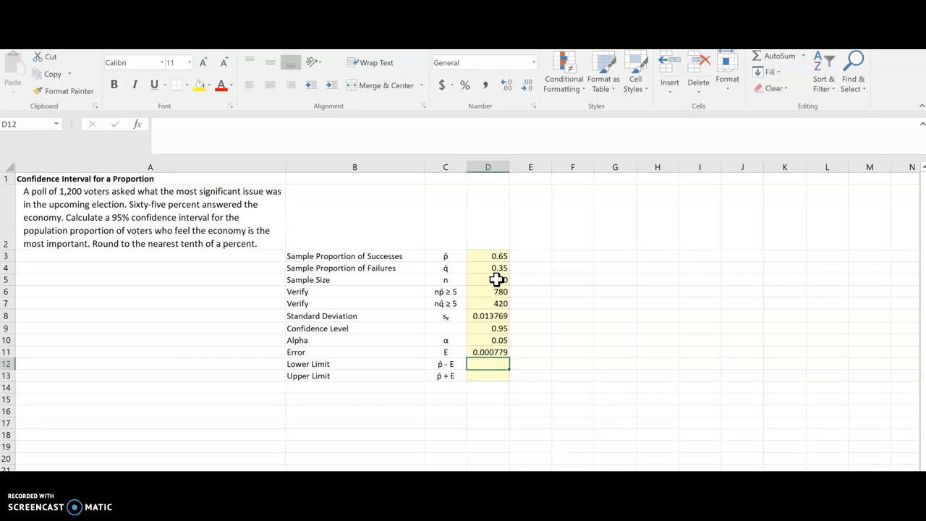
Step: Compute lower limit =D3-D11 (0.649221) and upper limit =D3+D11 (0.650779)
{"action": "type", "text": "="}
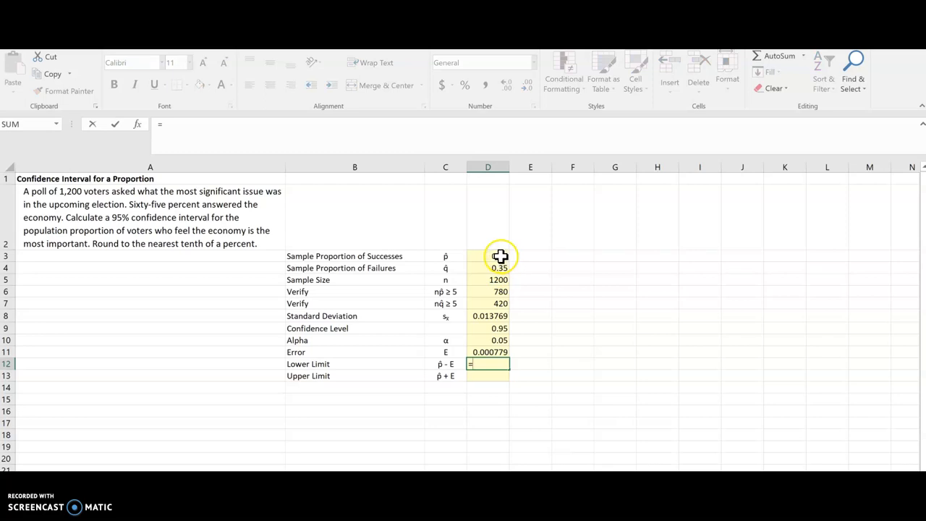
{"action": "left_click", "coordinate": [488, 255]}
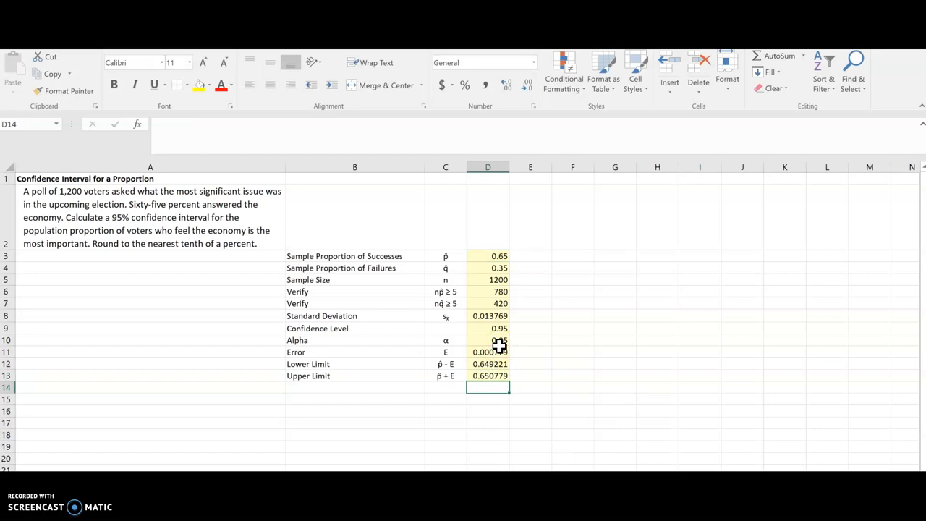
Step: Write the rounded interval (64.9%, 65.1%) in D14 below the table
{"action": "type", "text": "("}
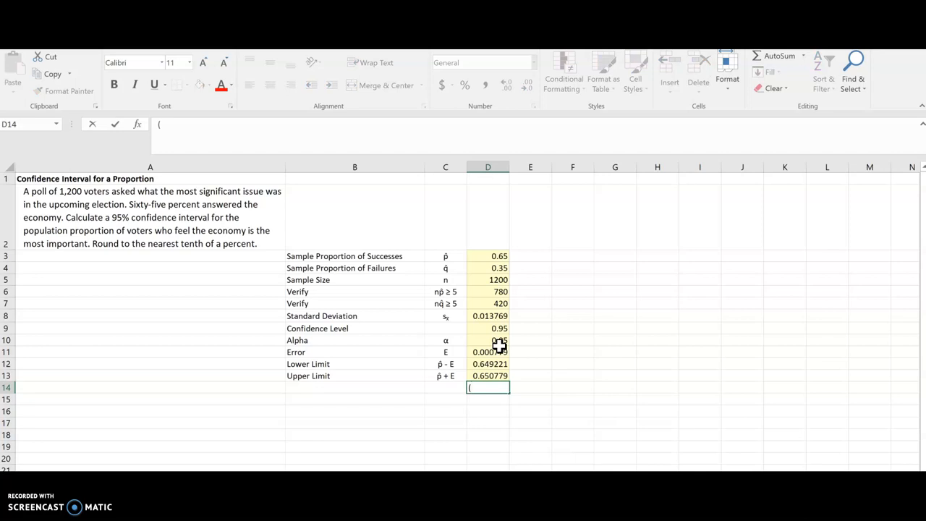
{"action": "type", "text": "64.9%,"}
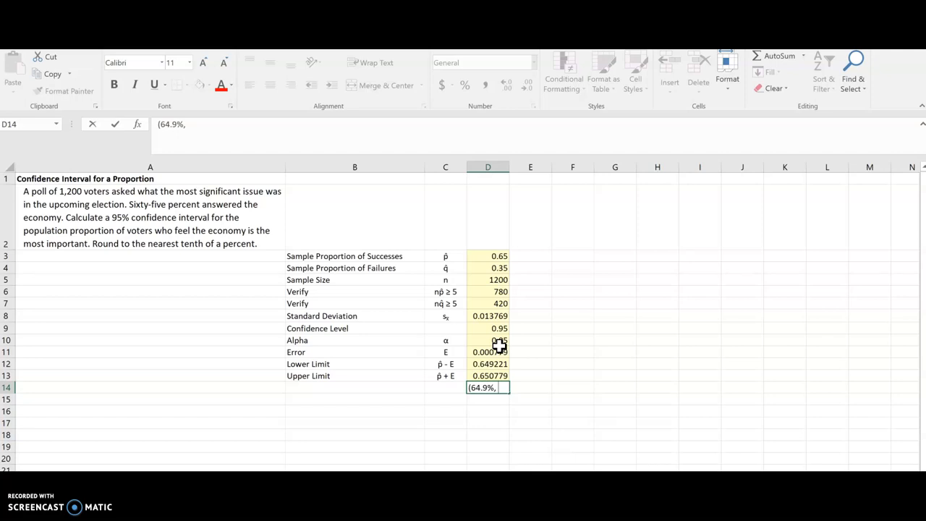
{"action": "type", "text": "65."}
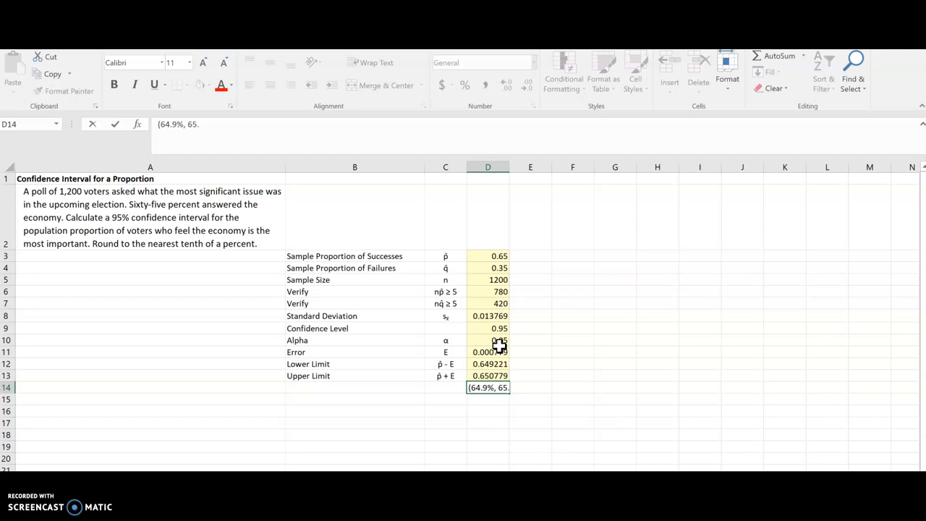
{"action": "type", "text": "1%)"}
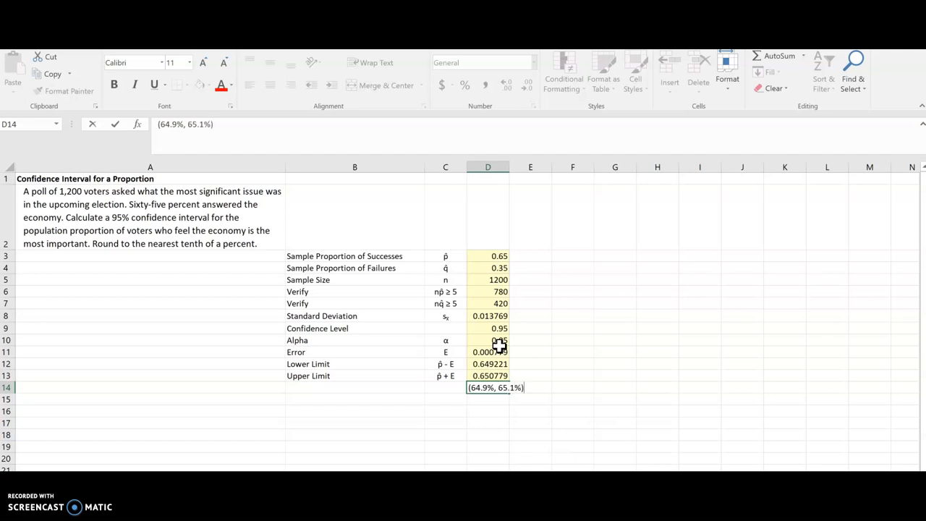